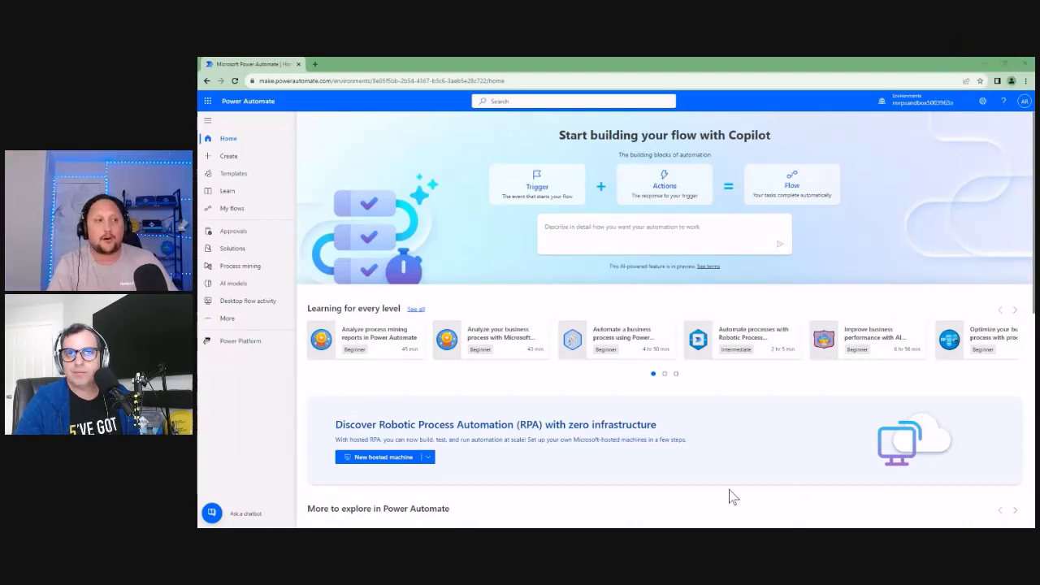
mouse_move(372, 199)
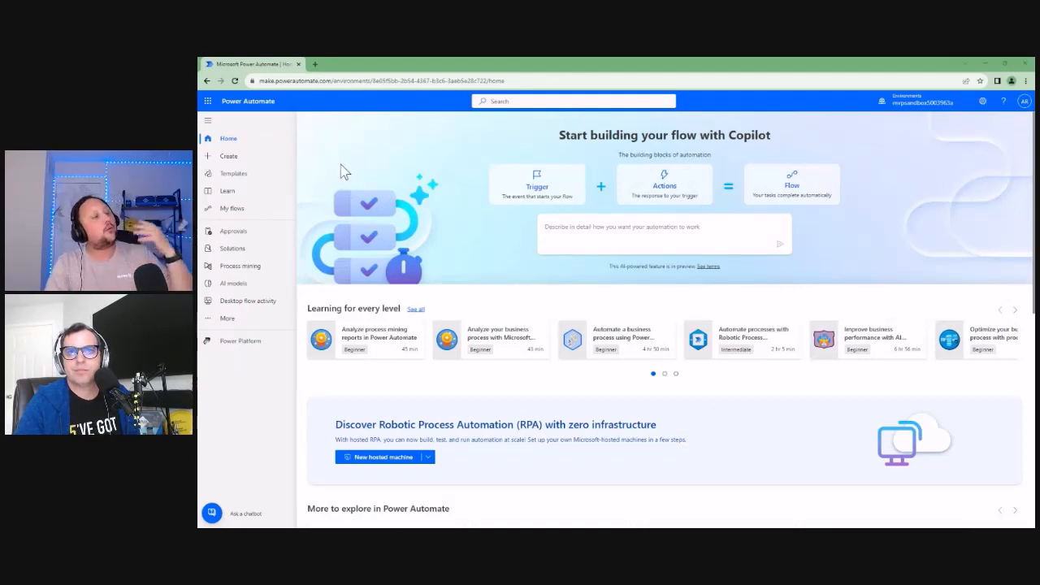
mouse_move(583, 231)
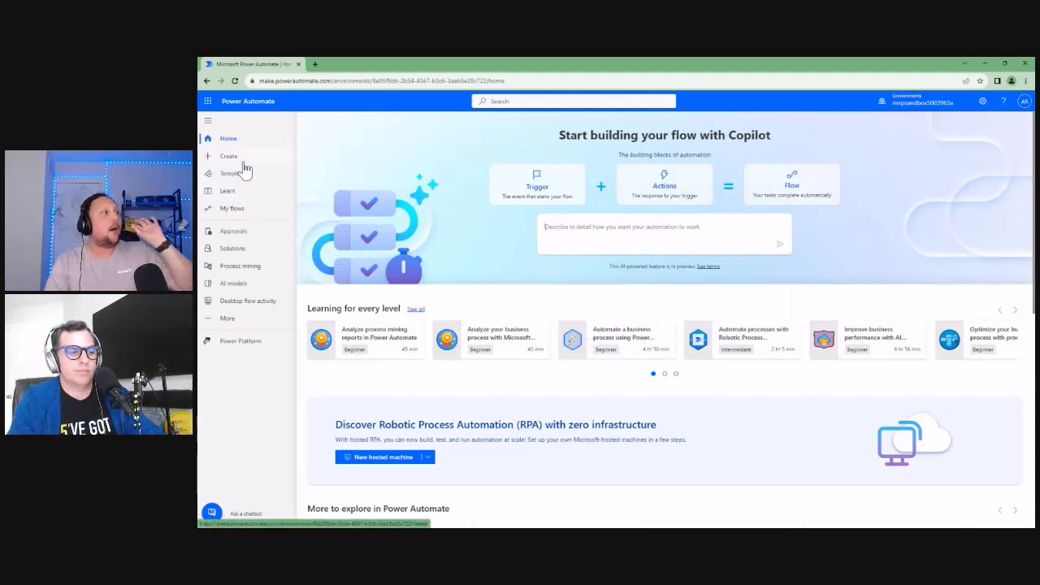
Step: Create an automated cloud flow triggered by Outlook's 'When a new email arrives (V3)'
click(229, 155)
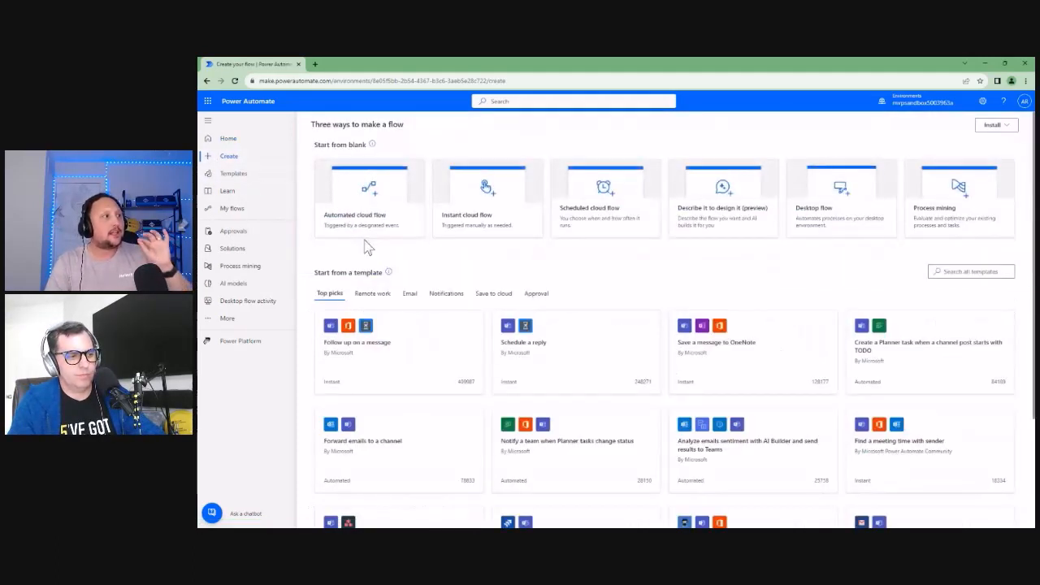
click(369, 199)
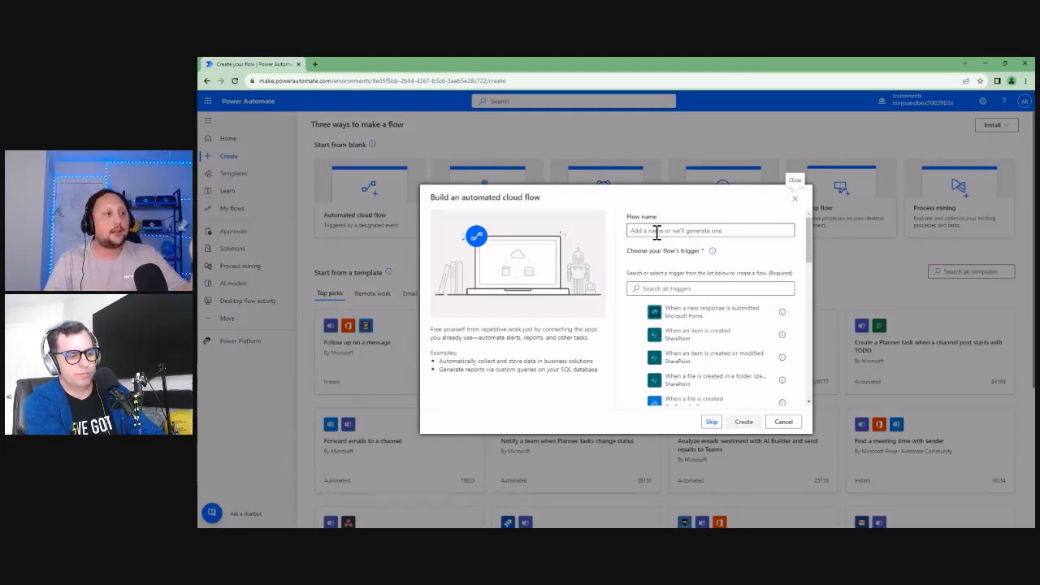
click(709, 289)
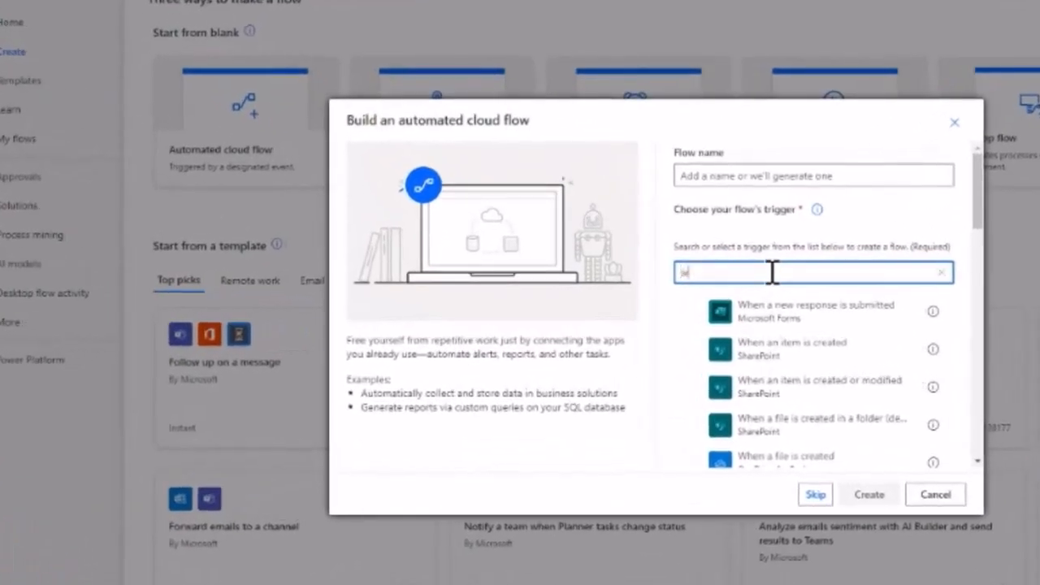
text(when an email)
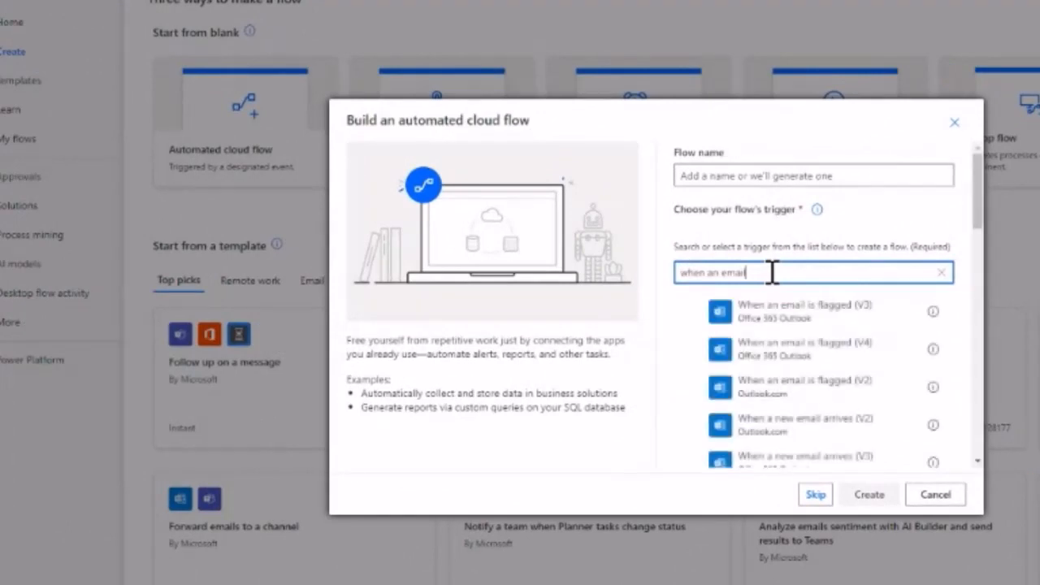
click(804, 459)
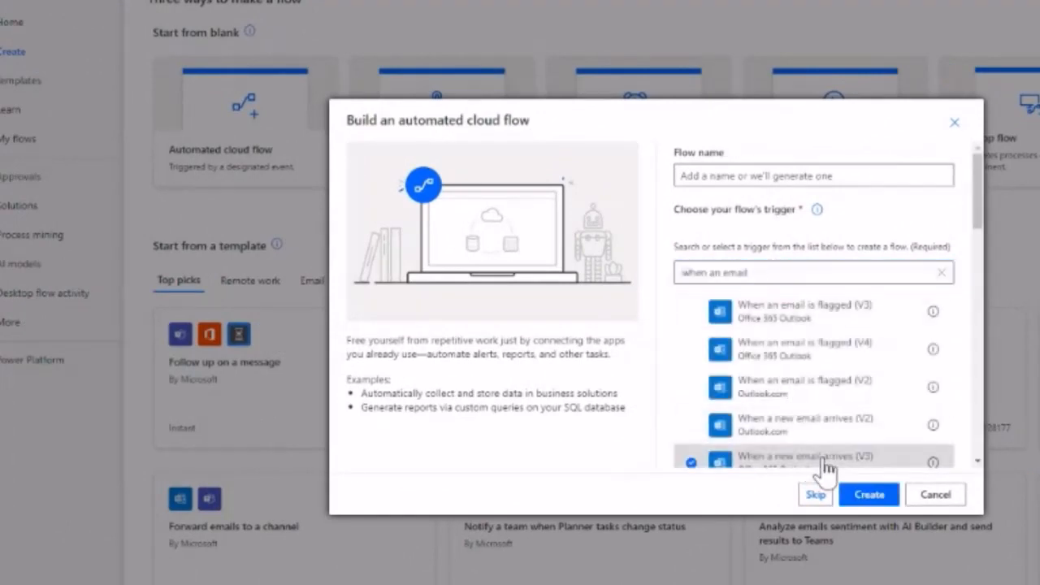
click(933, 494)
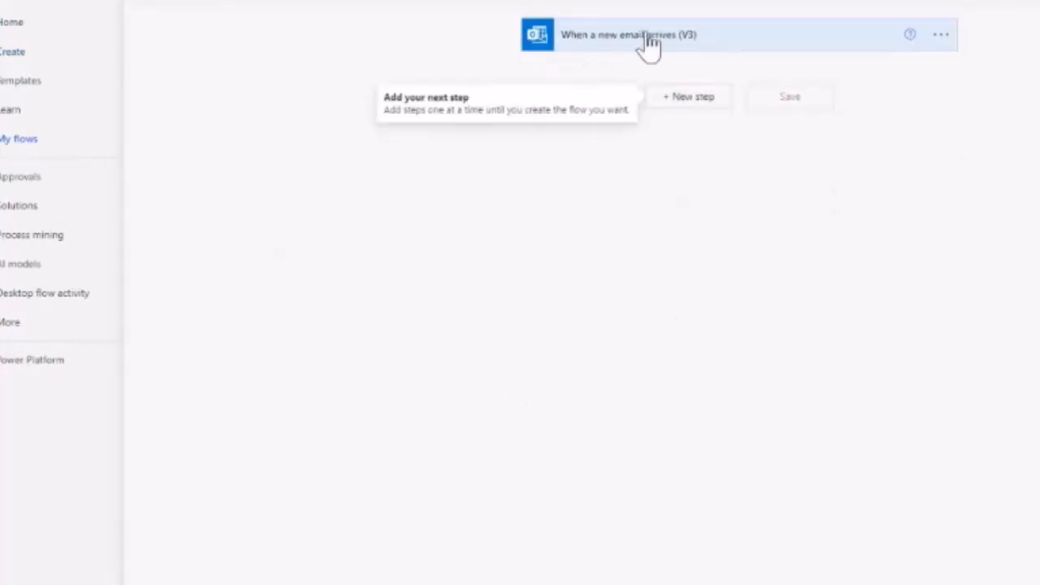
mouse_move(606, 37)
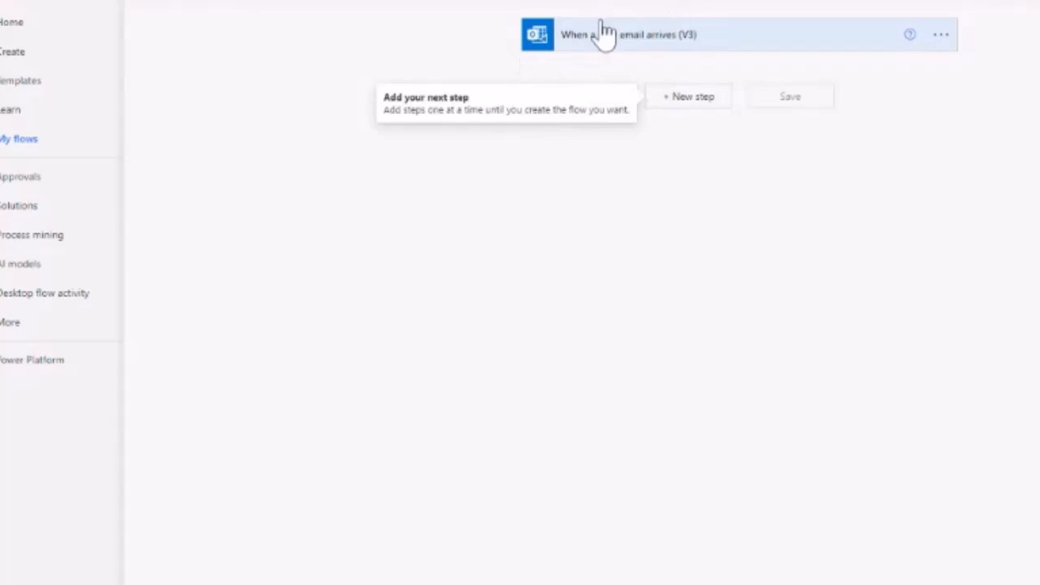
mouse_move(559, 69)
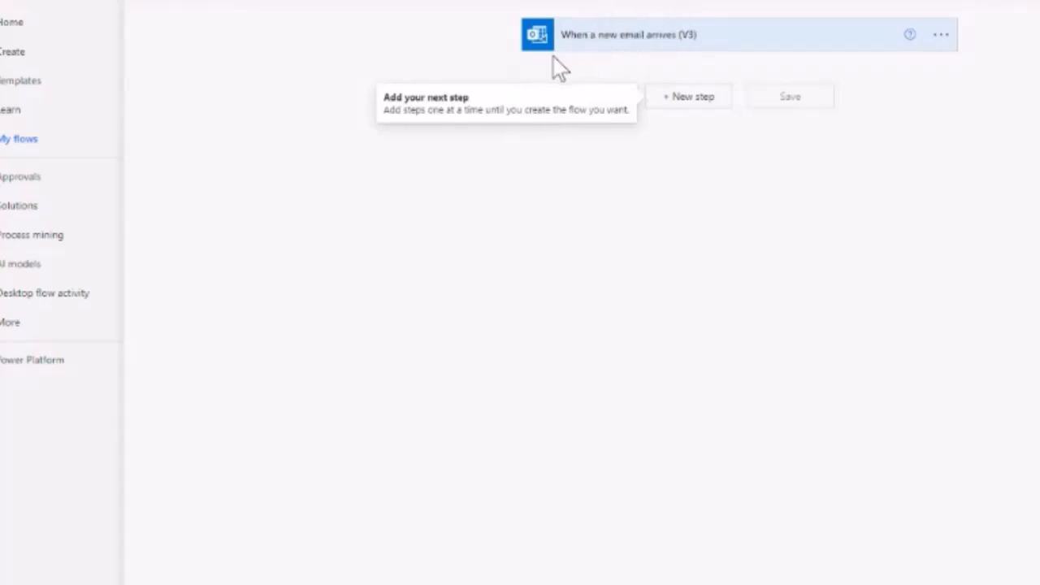
mouse_move(682, 110)
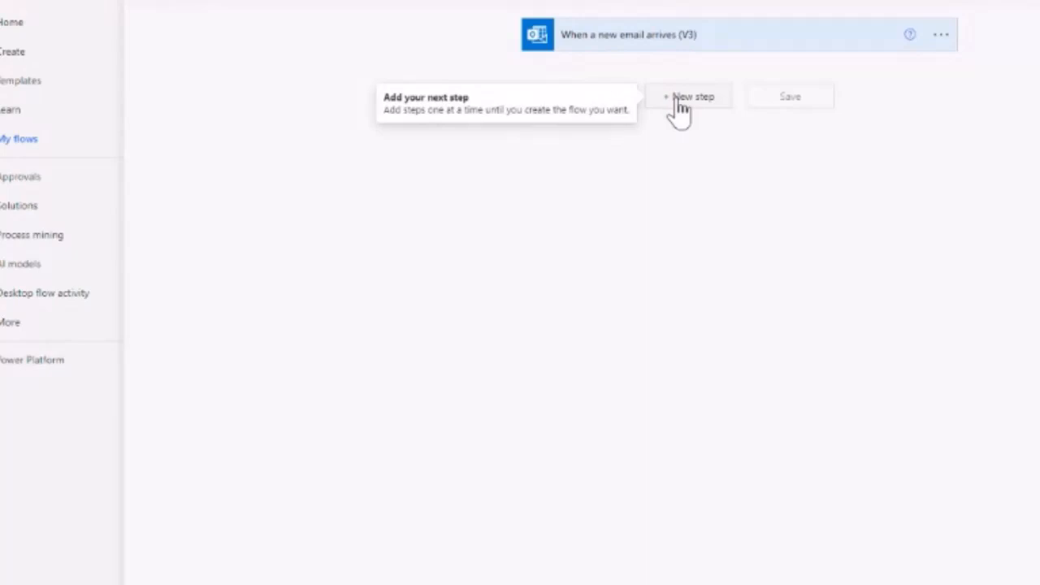
Step: Add a new step after the email trigger and list the AI Builder connector's actions
click(693, 96)
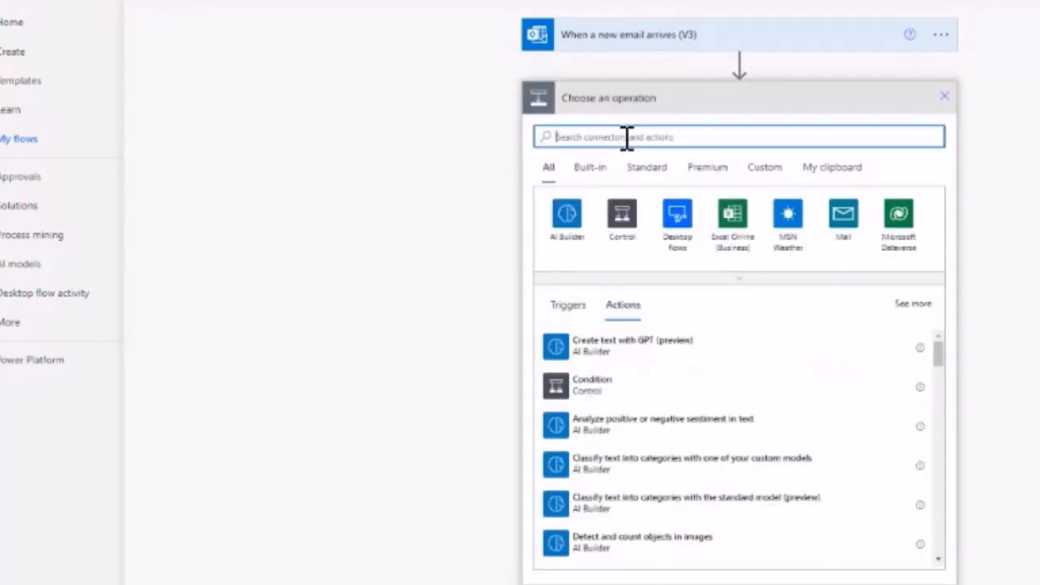
click(567, 213)
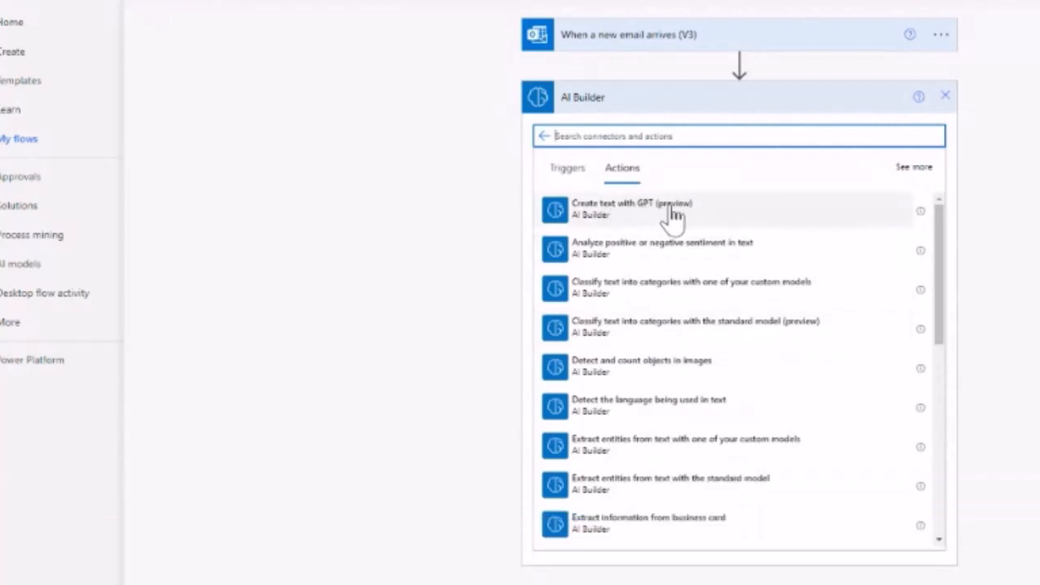
mouse_move(581, 223)
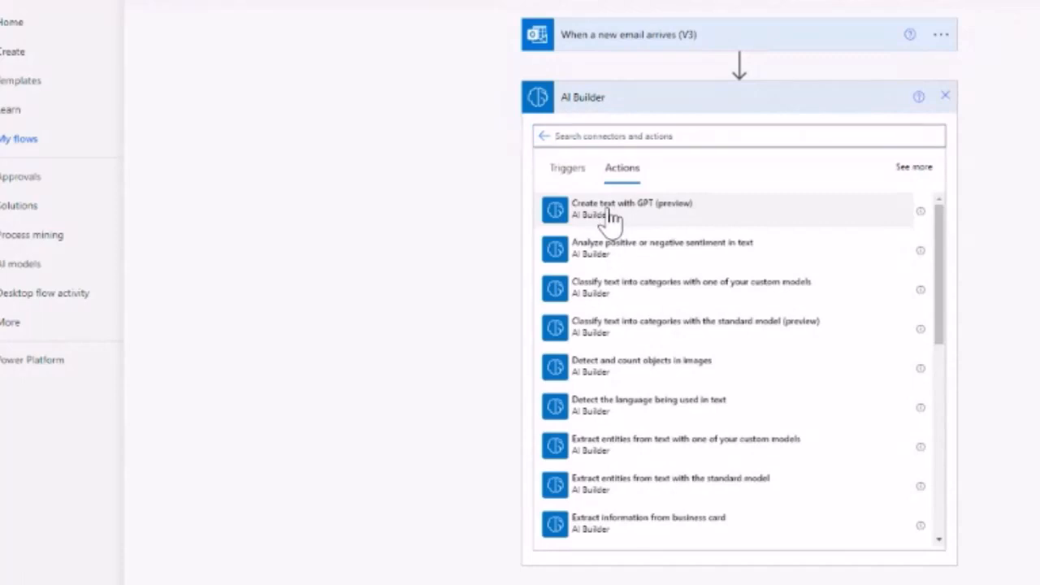
Step: Add the AI Builder 'Create text with GPT (preview)' action after the trigger
click(632, 207)
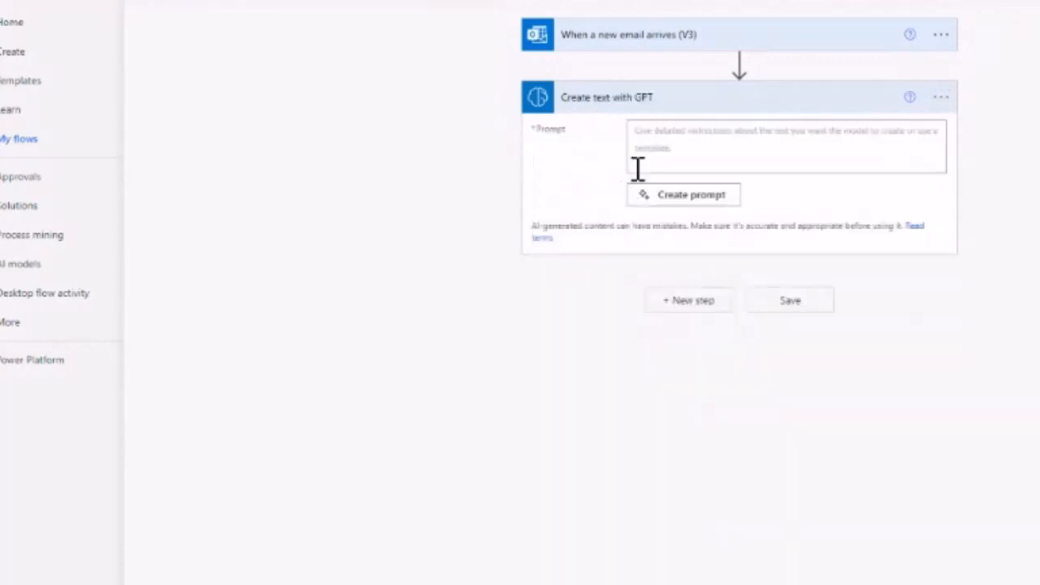
mouse_move(658, 151)
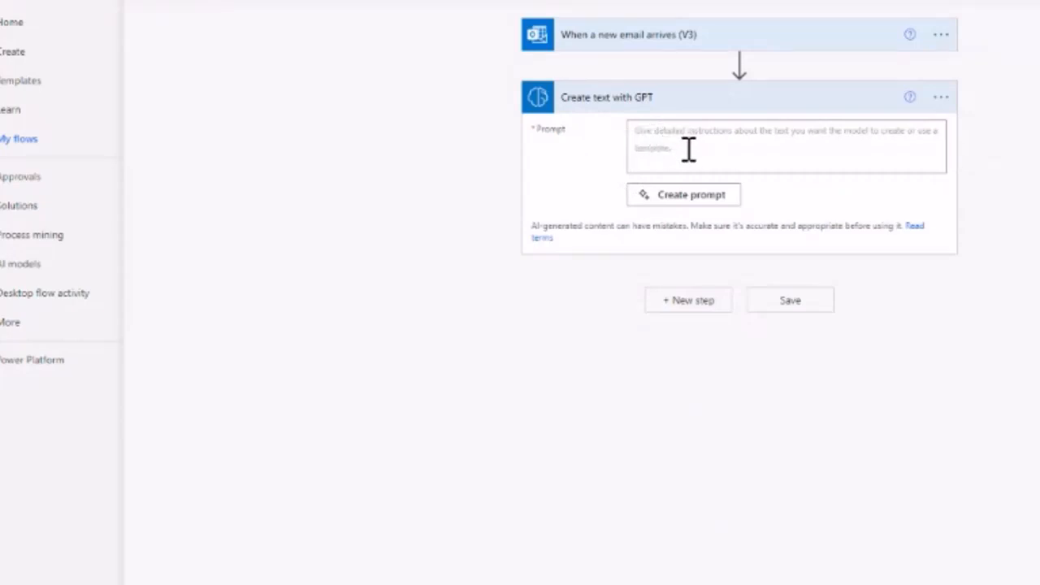
mouse_move(688, 150)
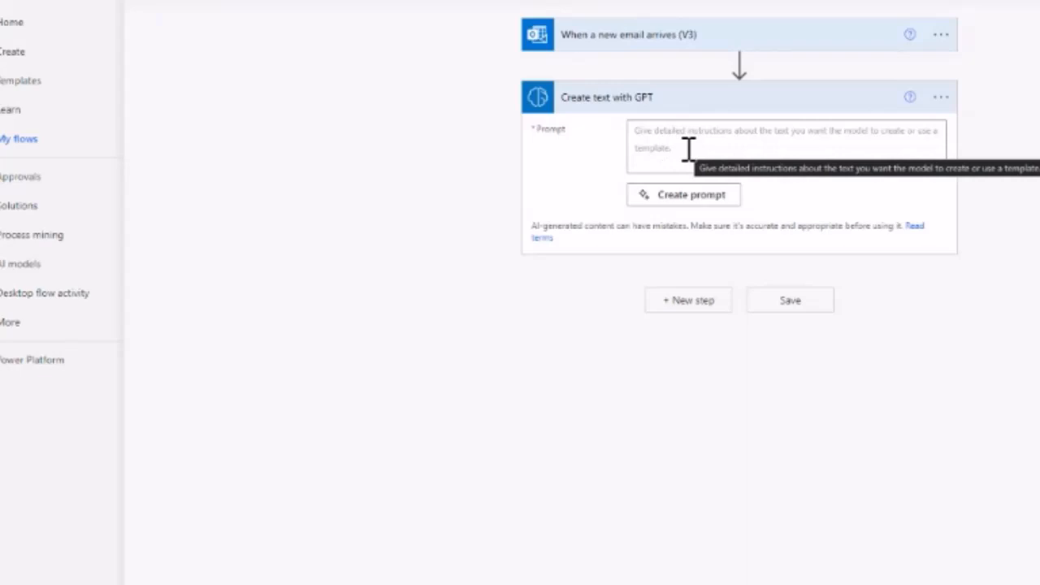
mouse_move(681, 156)
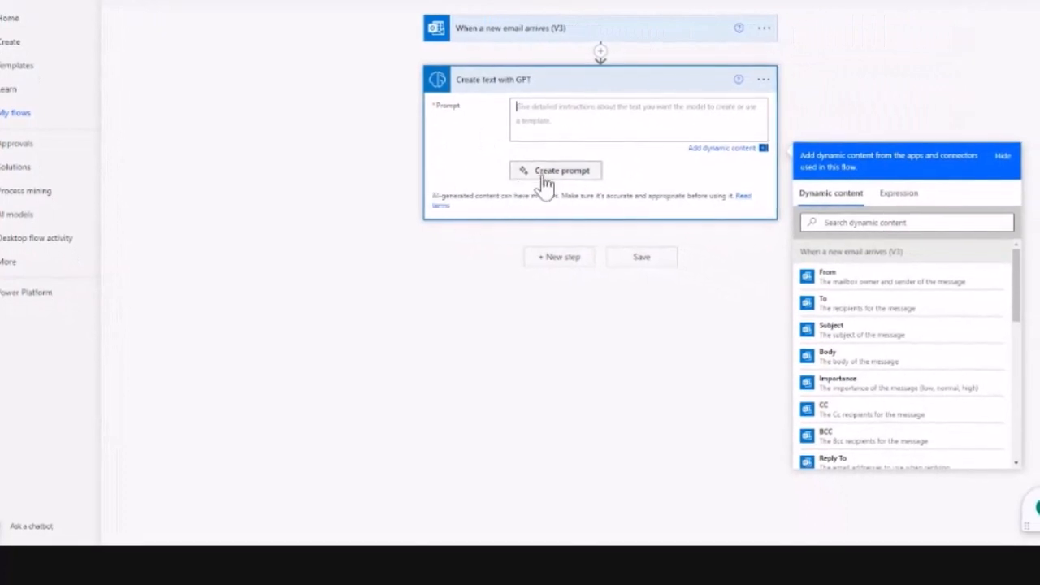
Step: Open Create prompt and expand the prompt templates with Show more templates
click(556, 170)
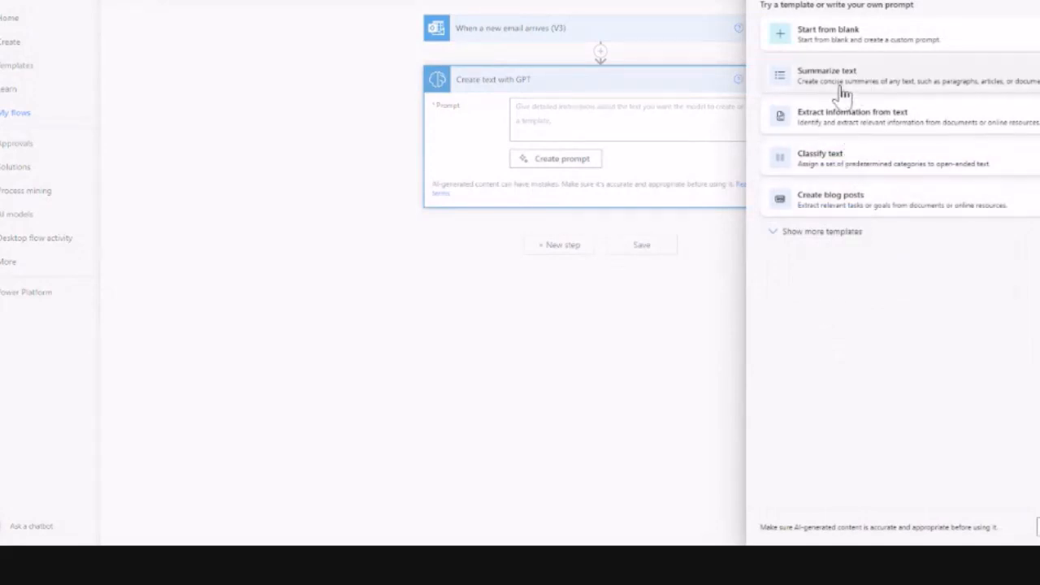
mouse_move(841, 39)
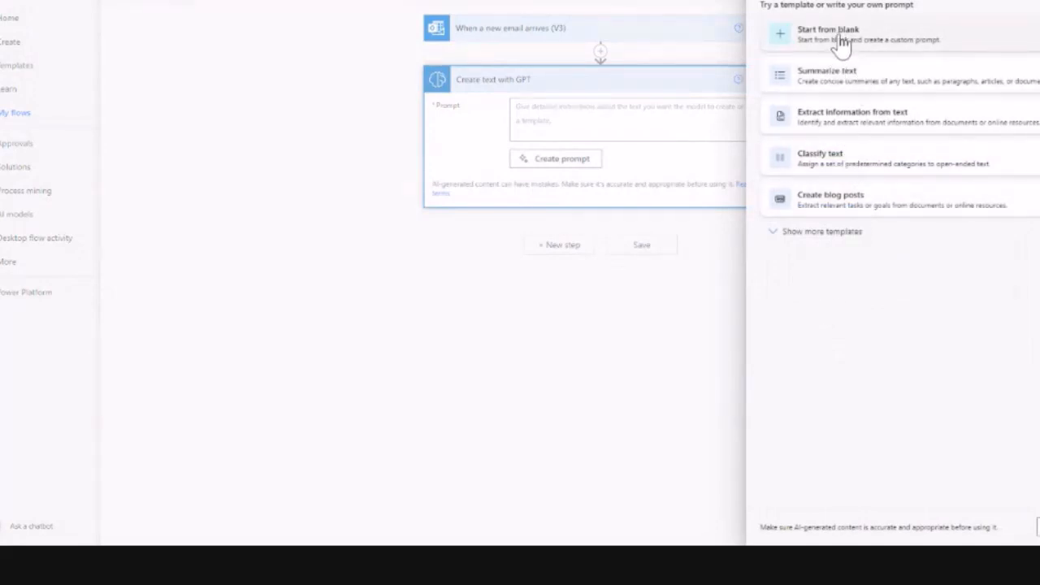
mouse_move(772, 236)
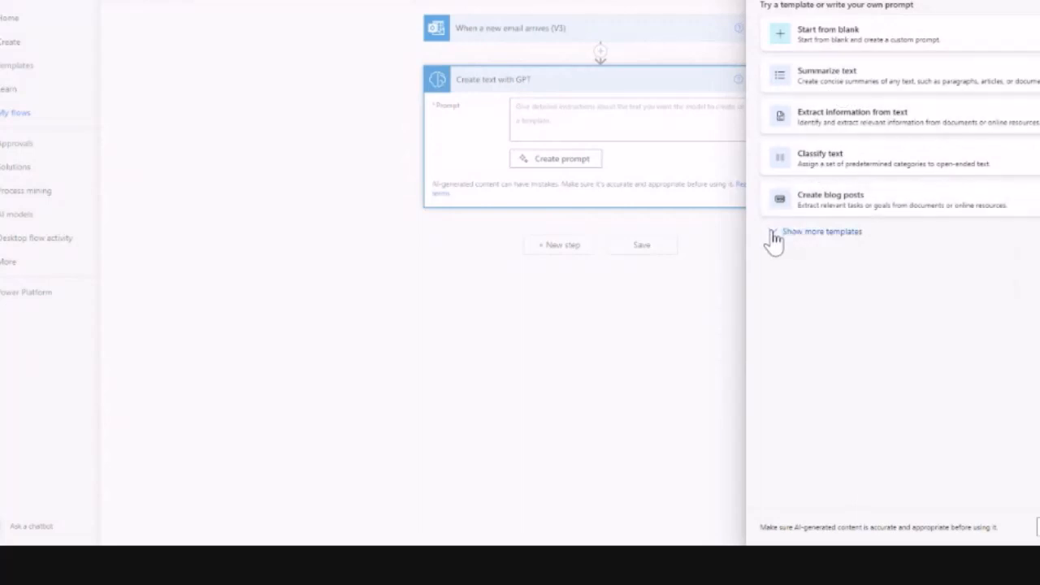
click(821, 231)
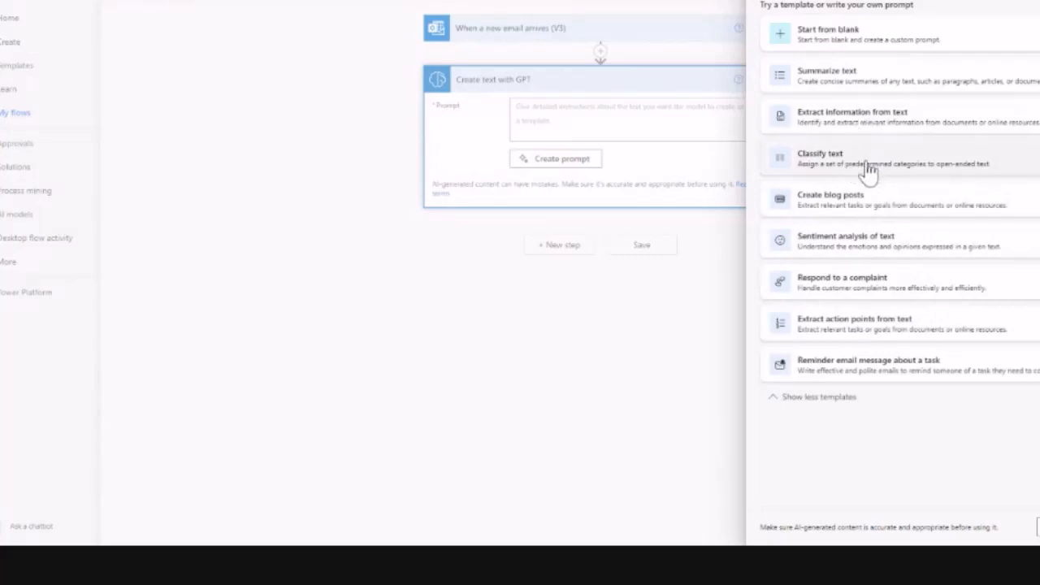
mouse_move(845, 256)
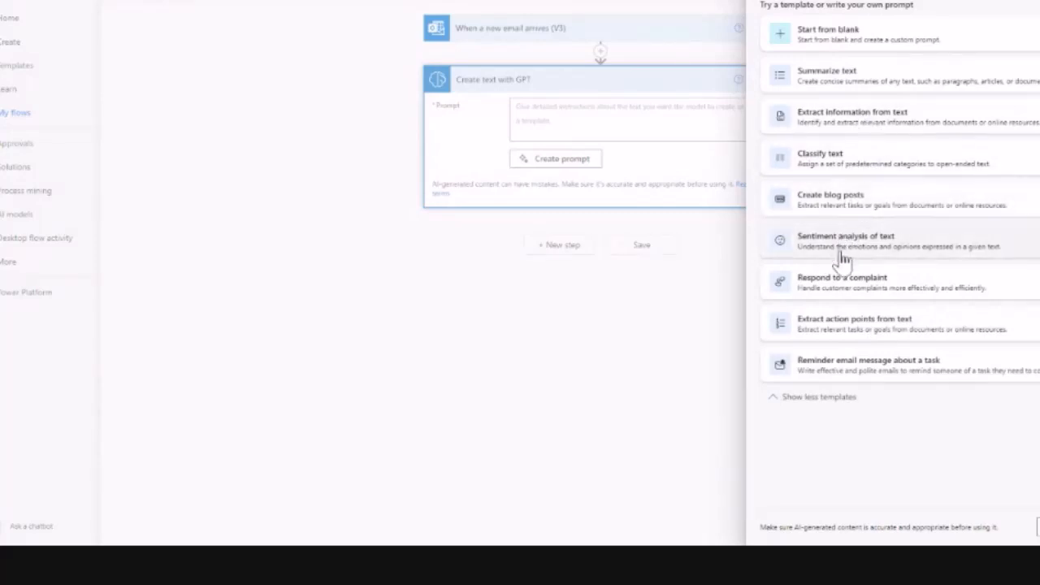
mouse_move(837, 126)
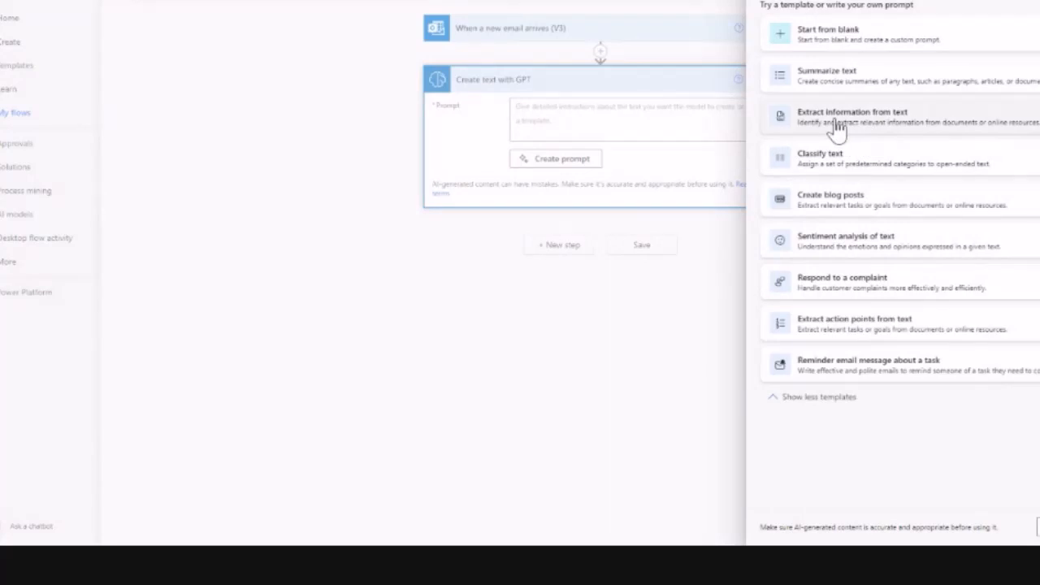
Step: Start from the 'Extract information from text' template and scroll to its sample email text
click(853, 118)
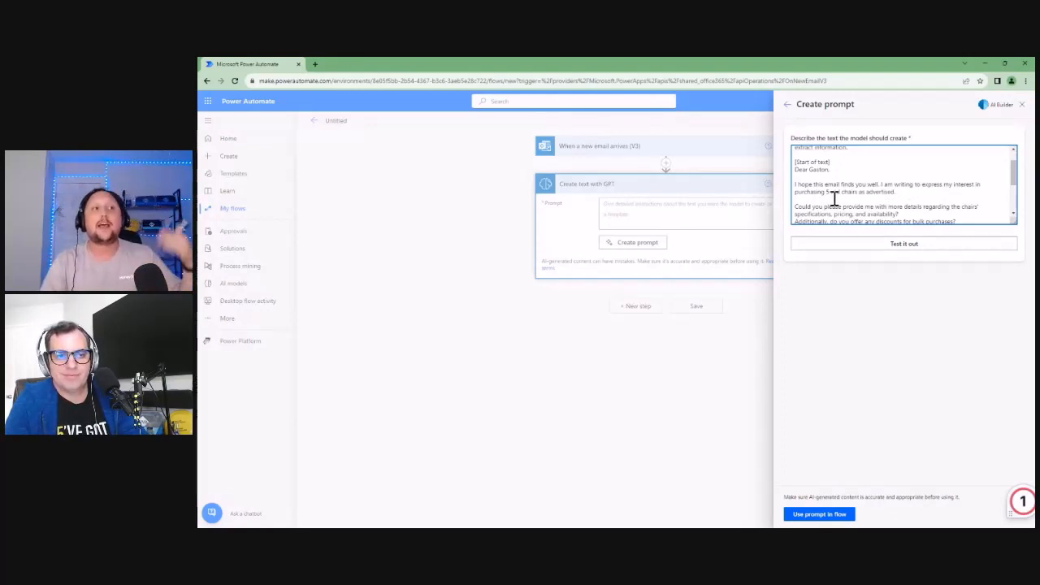
scroll(down, 3)
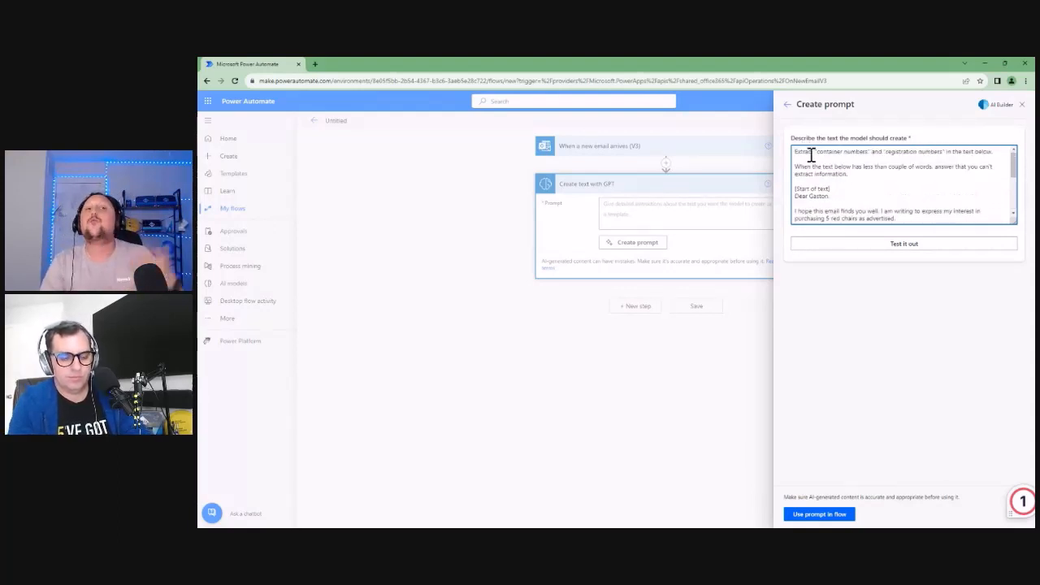
Step: Rewrite the instruction to extract product name and quantity, then test it
drag(804, 152, 848, 174)
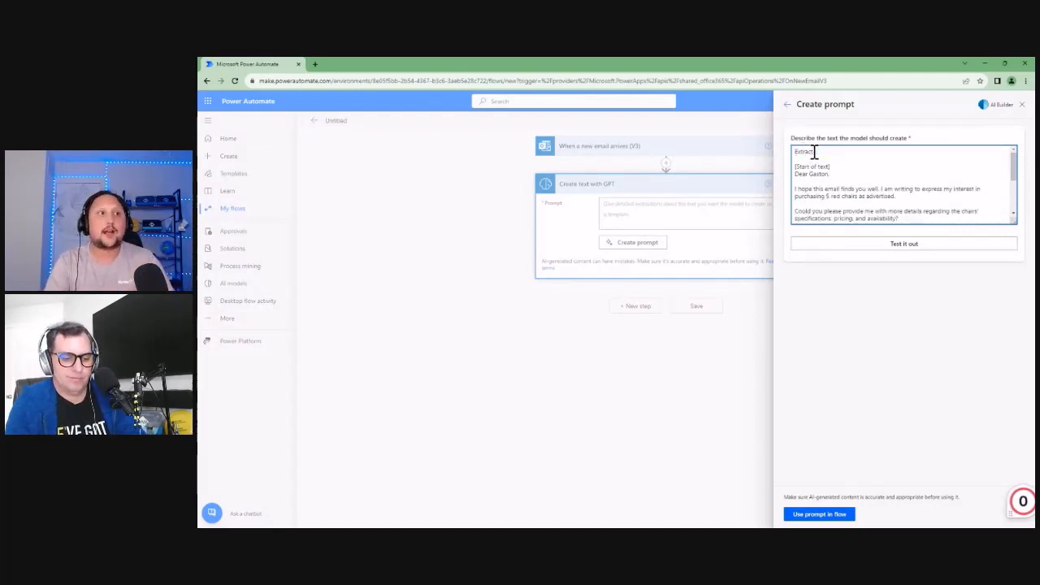
text(prodd)
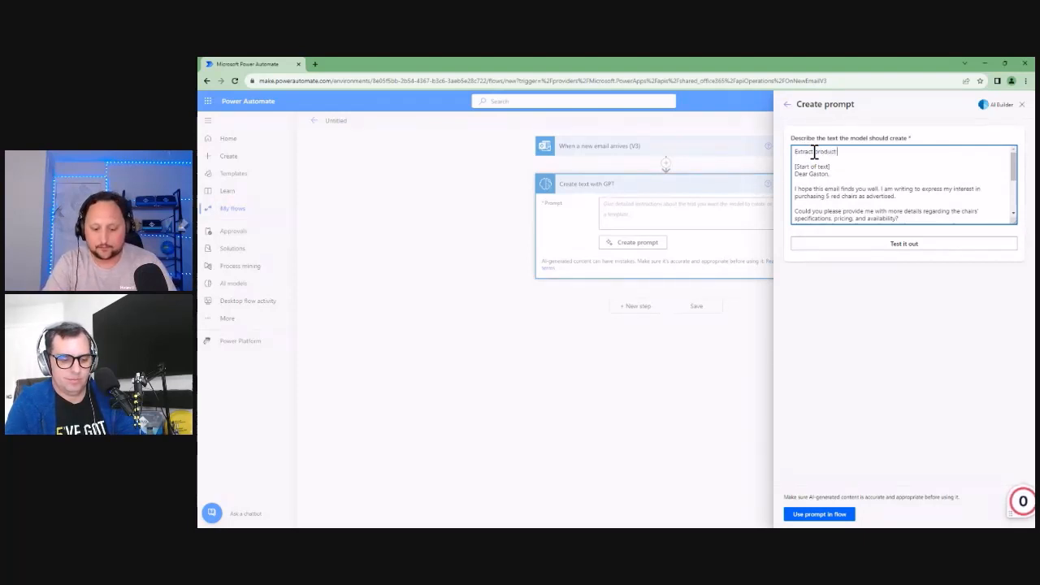
text(name and quantity in the text below)
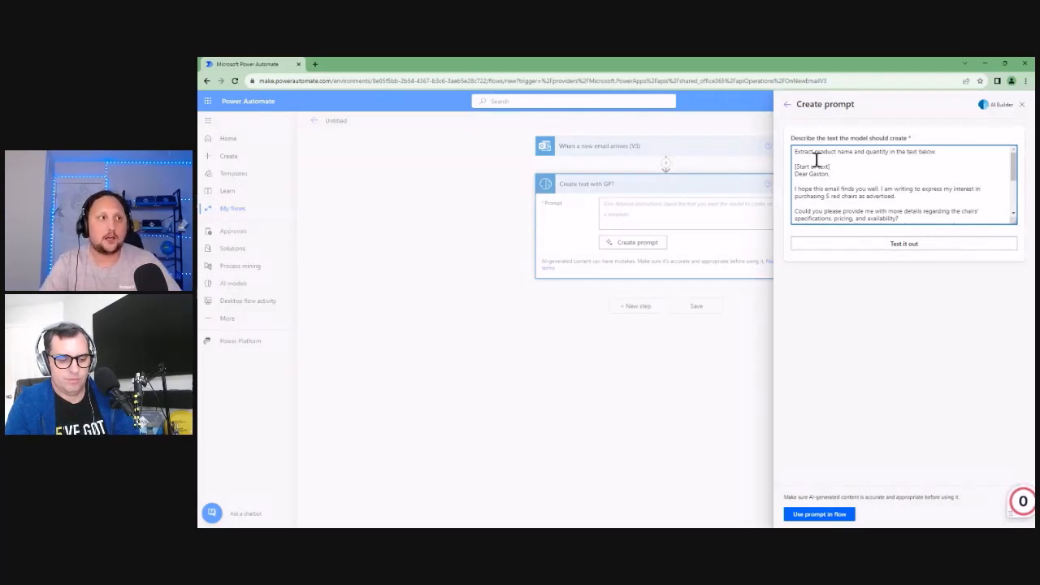
click(902, 243)
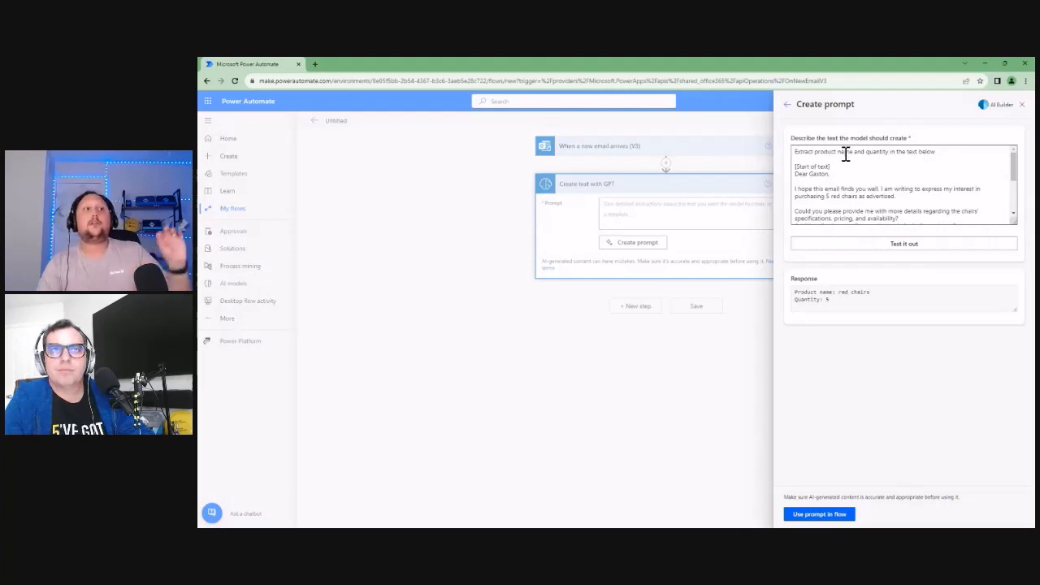
mouse_move(953, 377)
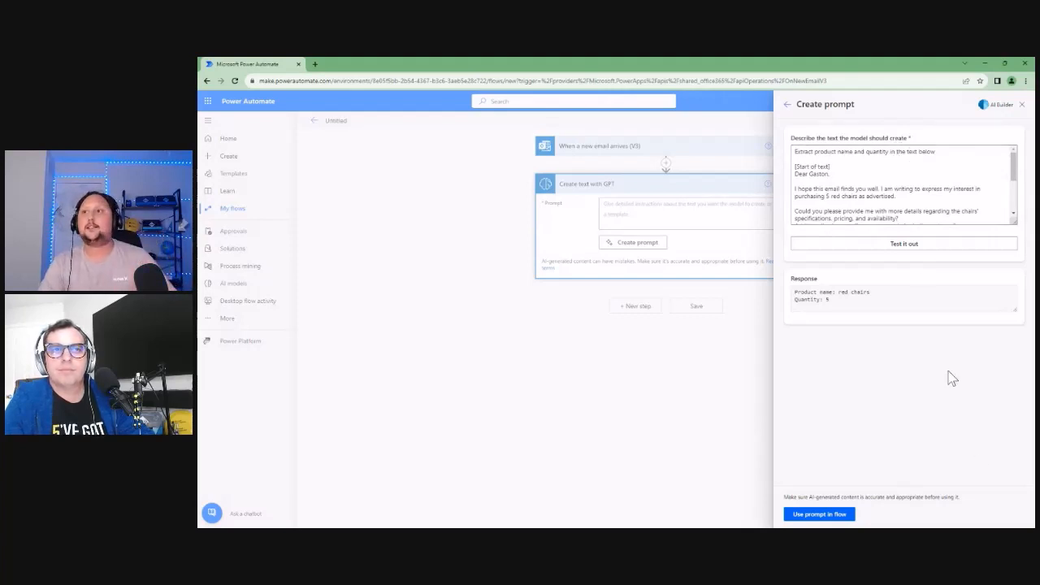
mouse_move(1022, 279)
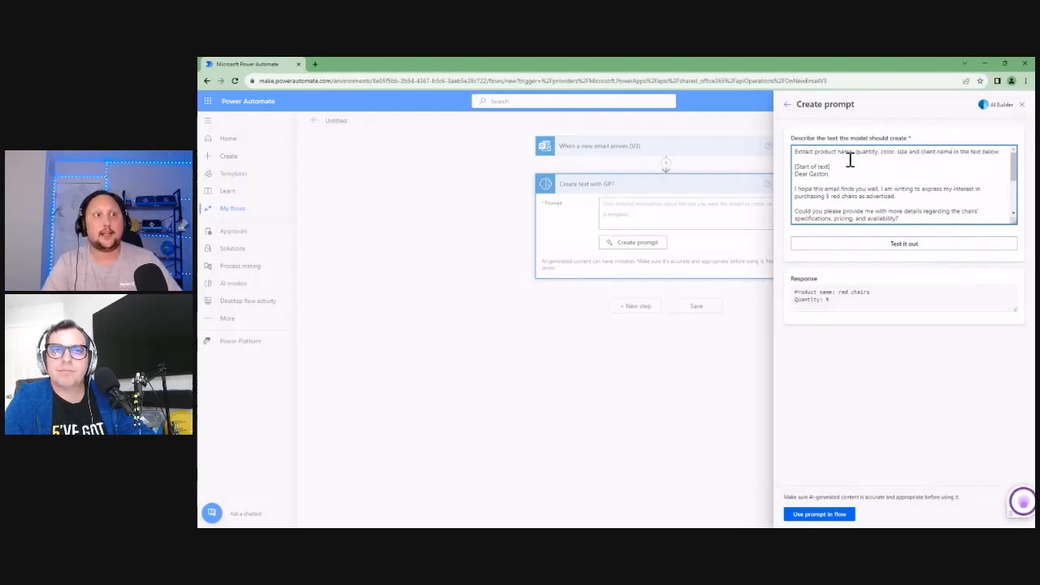
Step: Retest the prompt and check the client name against the email signature
click(903, 243)
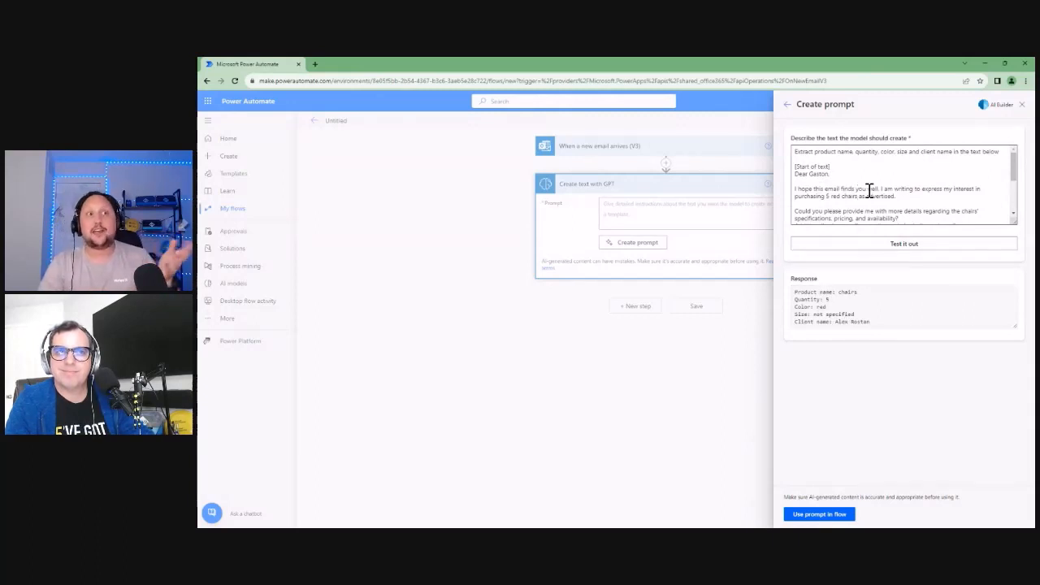
scroll(down, 3)
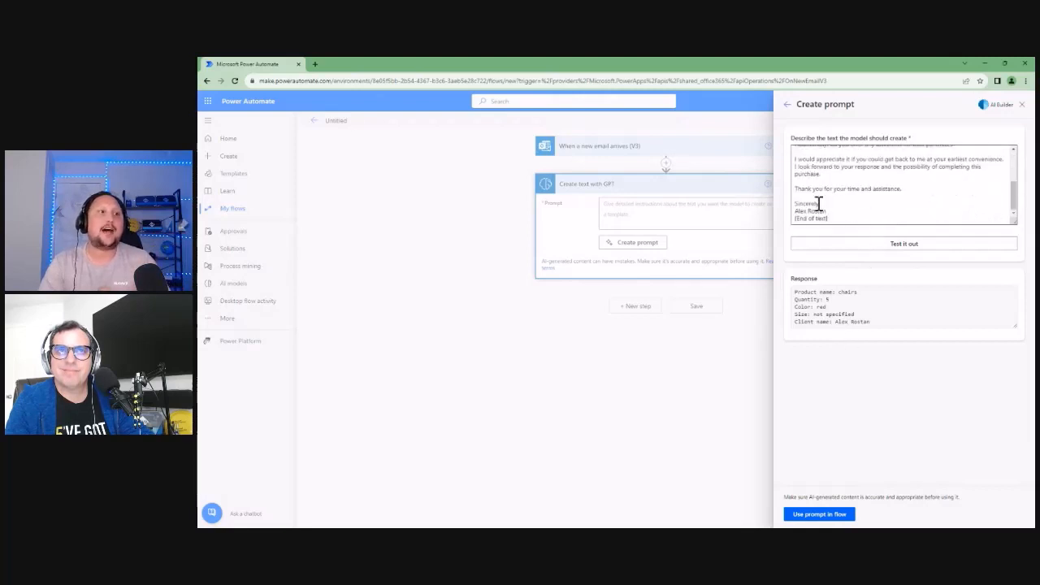
double_click(809, 211)
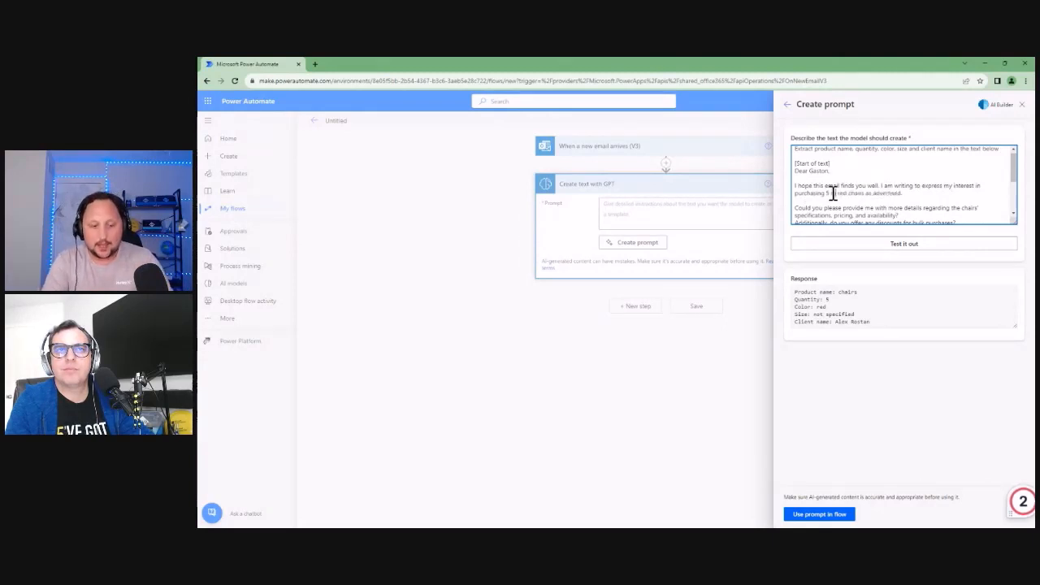
Step: Retest the email requesting 5 big red chairs so size returns as big
click(903, 243)
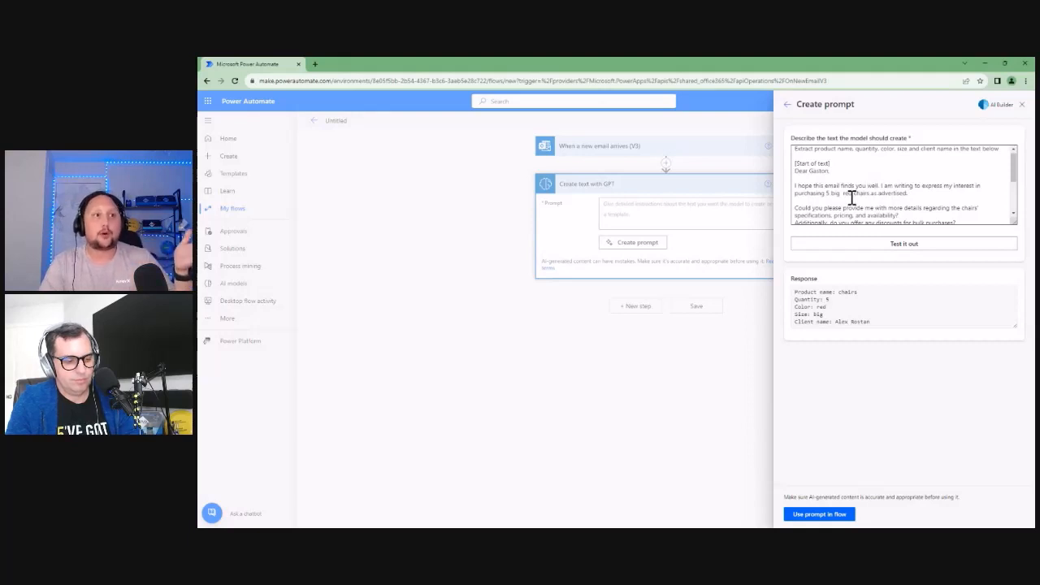
mouse_move(849, 197)
text(nd also 3 small white tables a)
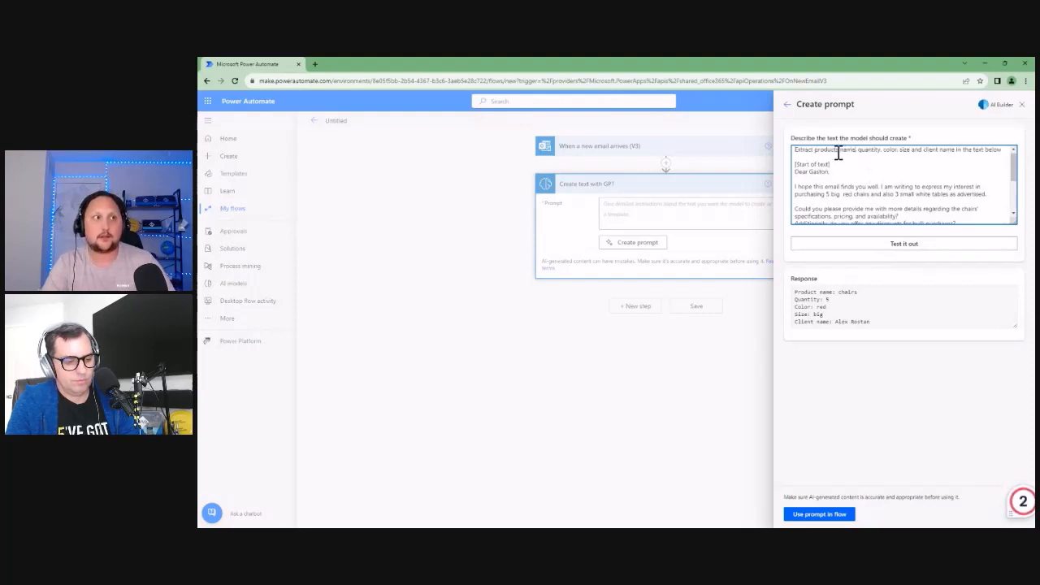
Step: Test the 'products names' prompt, returning chairs and tables with quantities, colors and sizes
click(904, 243)
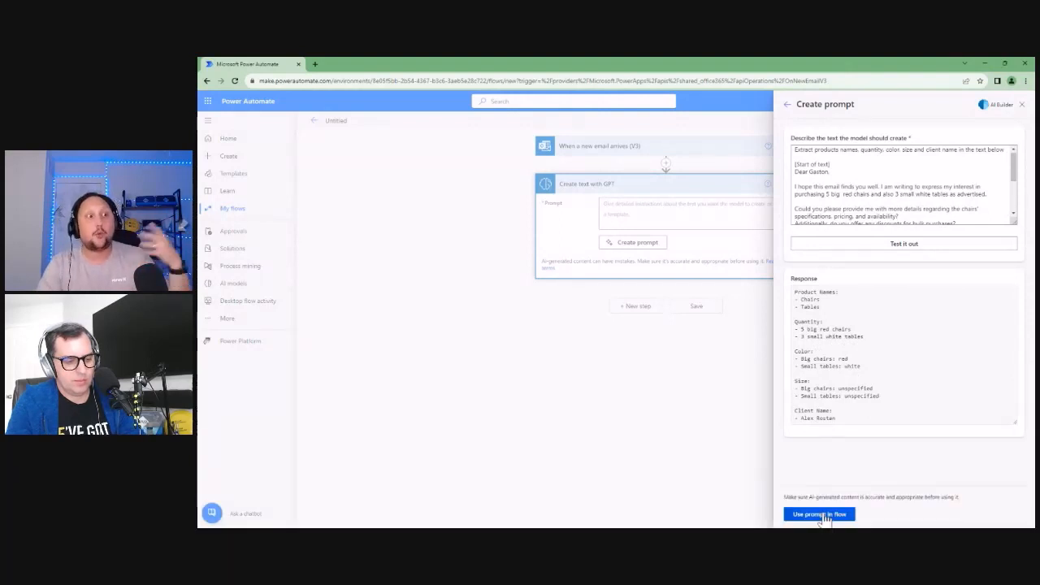
Step: Insert the multi-product extraction prompt into the Create text with GPT step
click(819, 514)
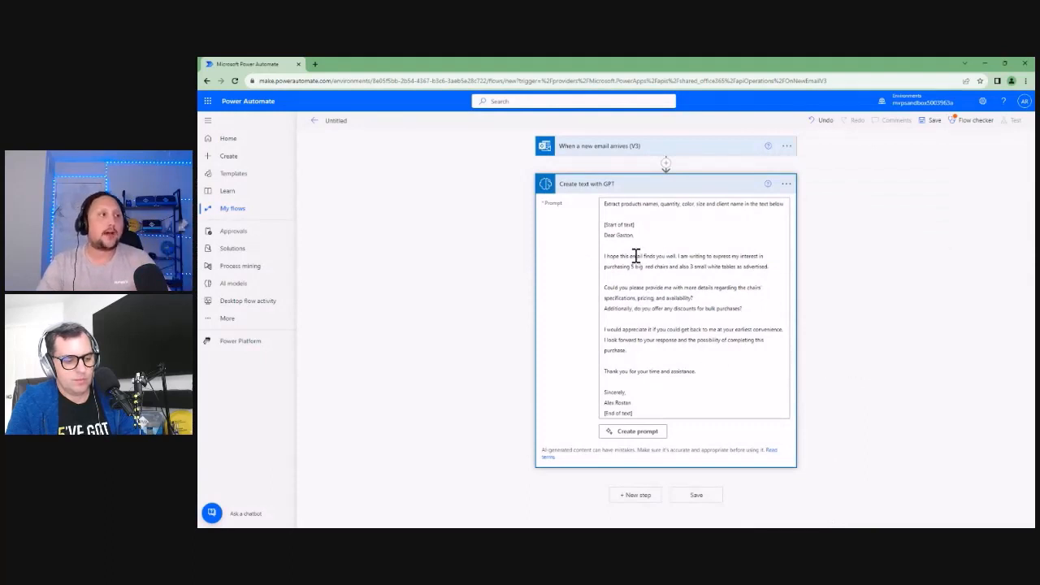
mouse_move(605, 235)
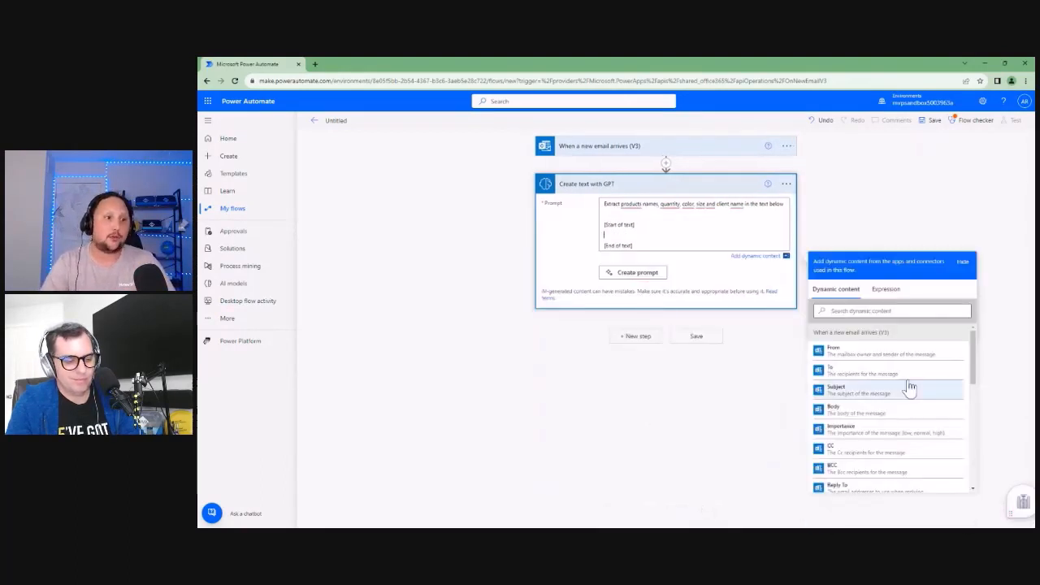
Step: Insert the email Body and, above it, the Subject dynamic content between the prompt's text markers
click(834, 410)
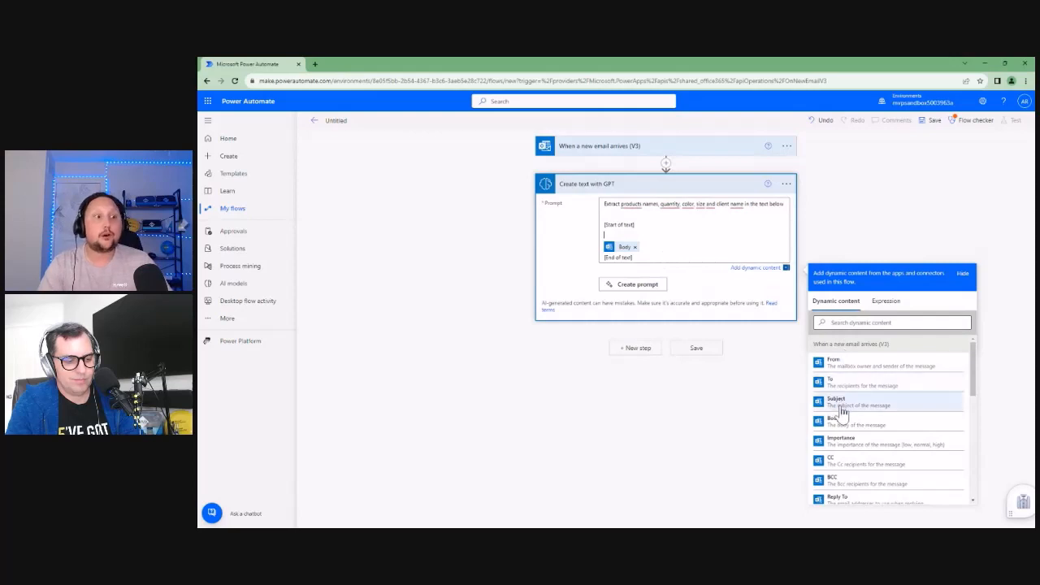
mouse_move(861, 421)
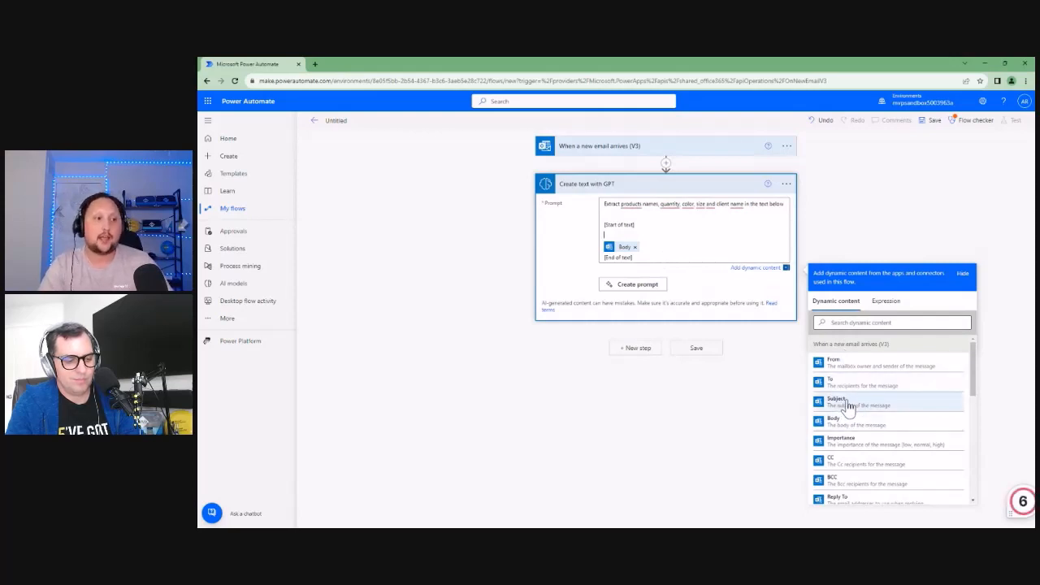
click(835, 401)
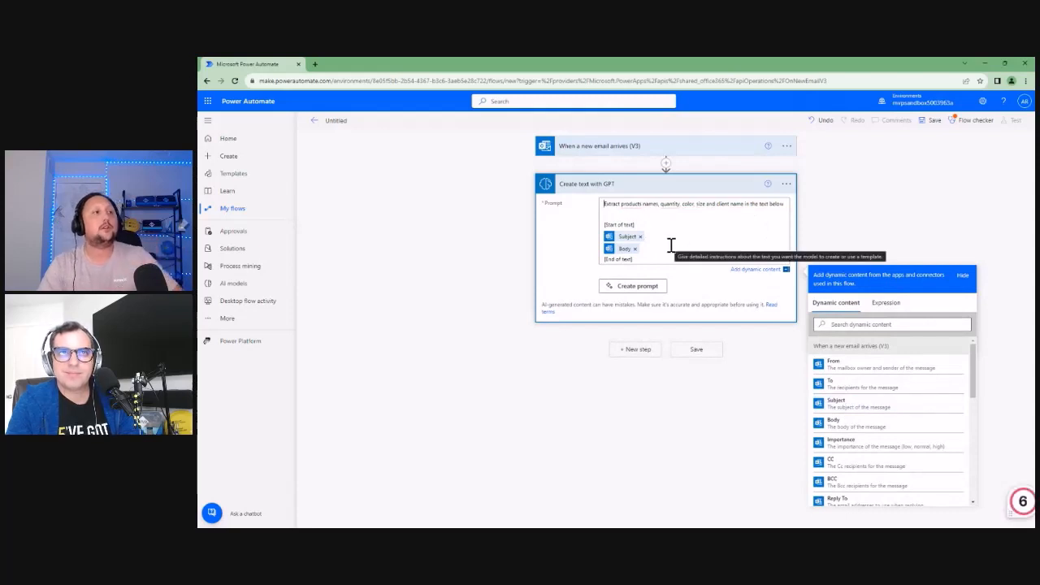